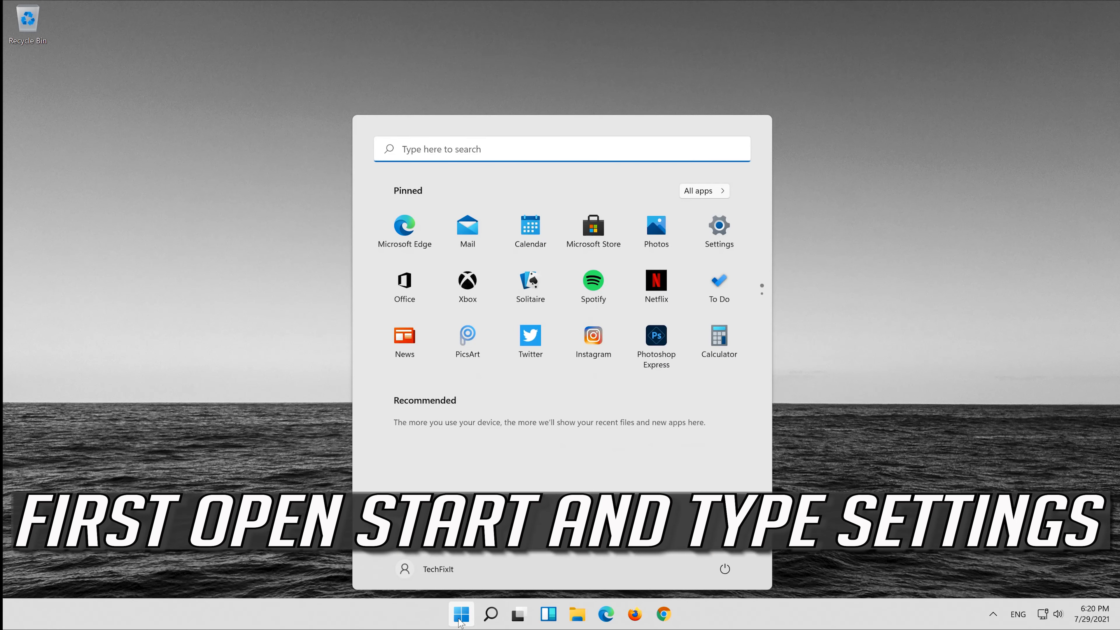
Search Start for 'settings' and launch the Settings app.
text(settings)
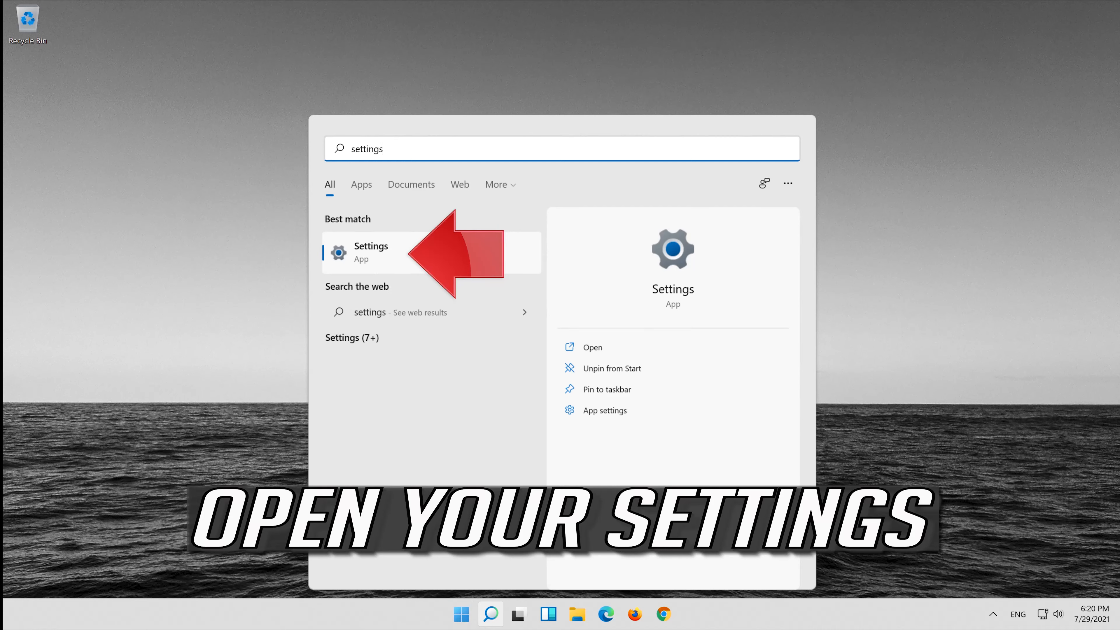
click(371, 251)
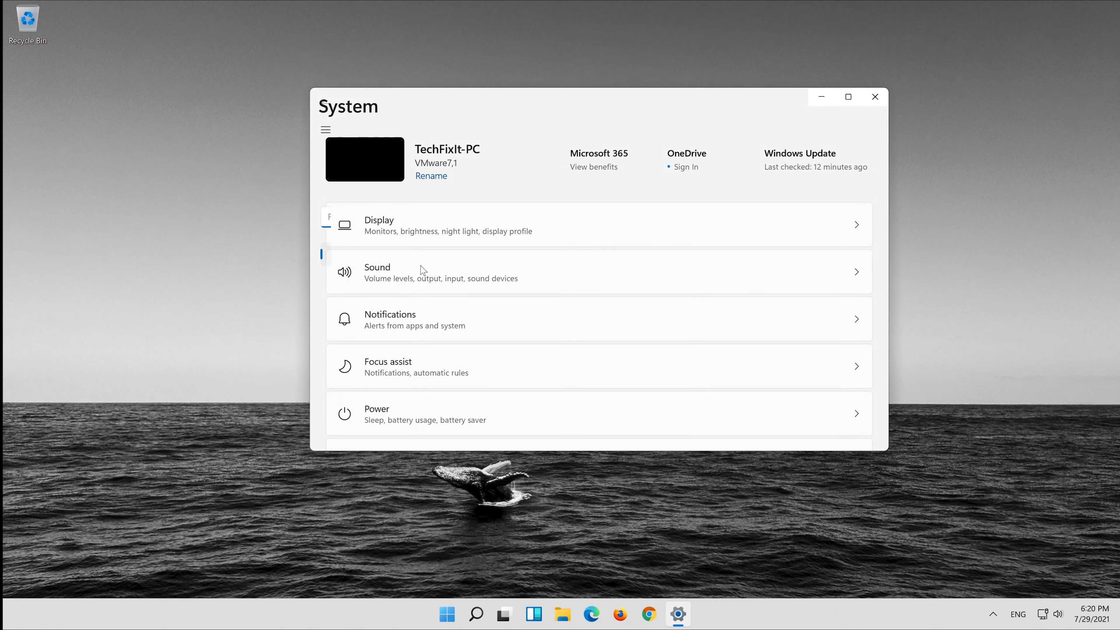
Go to Apps & features and scroll the installed list down to Microsoft Store.
click(326, 129)
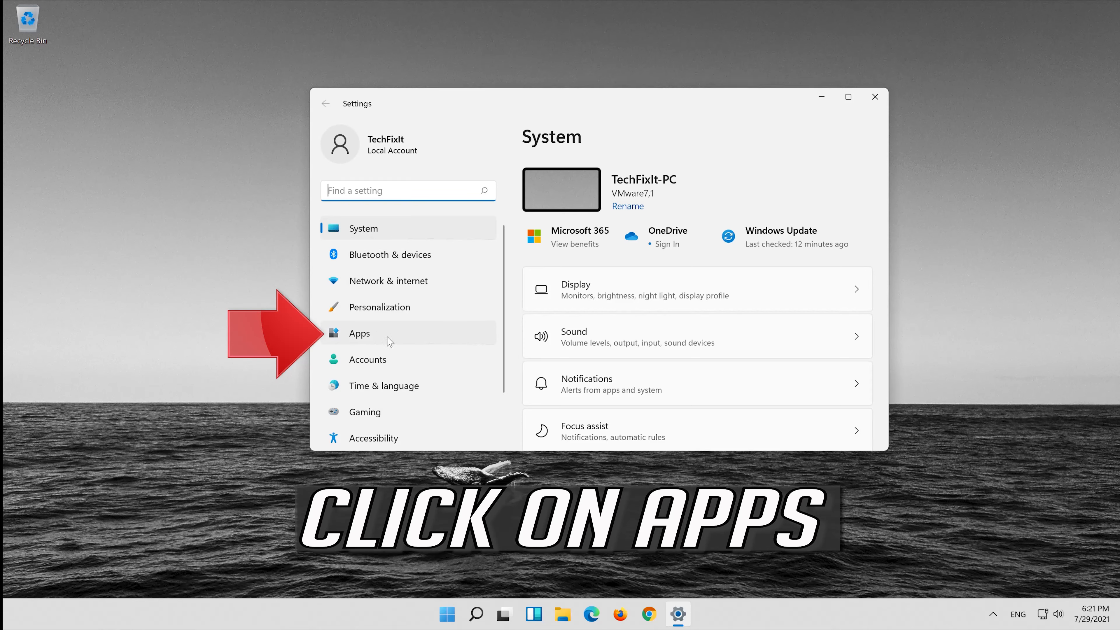
click(359, 333)
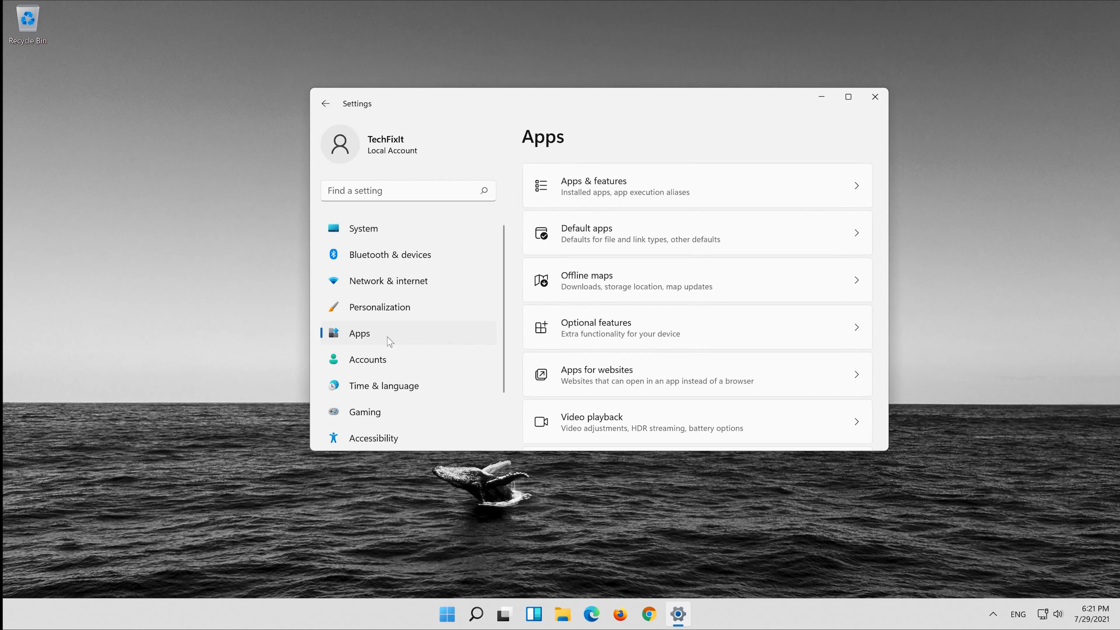
mouse_move(632, 188)
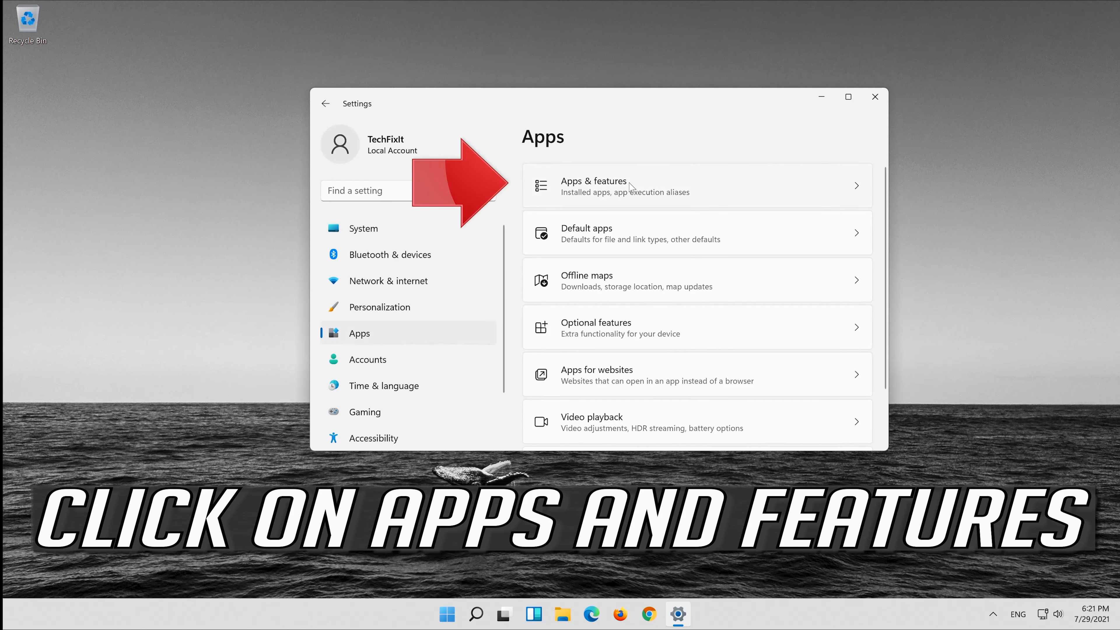
mouse_move(580, 202)
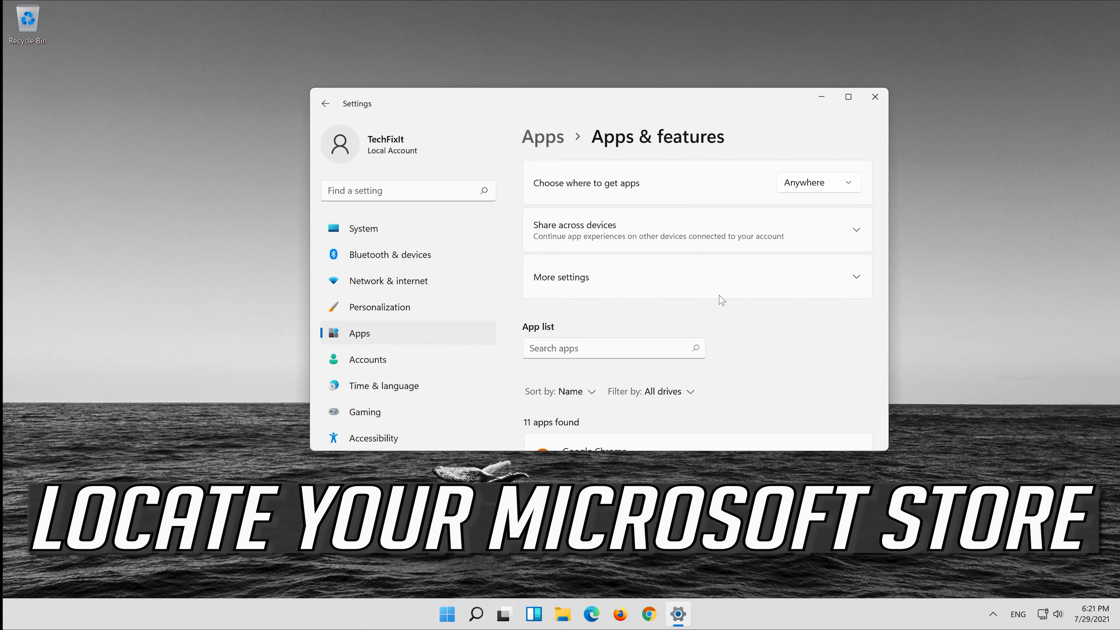
scroll(down, 3)
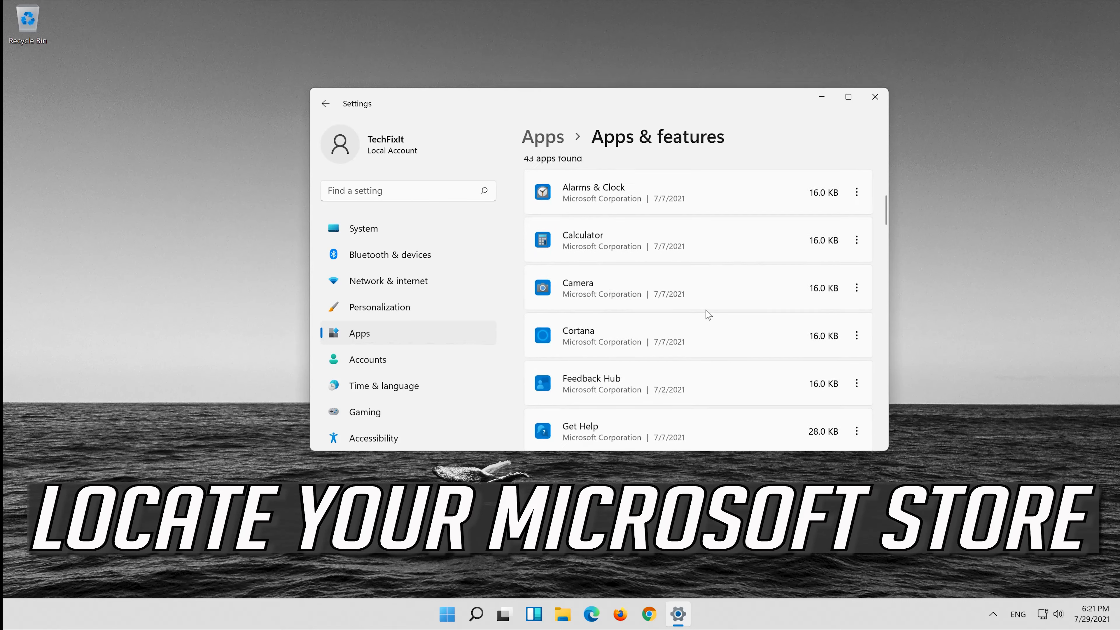
scroll(down, 3)
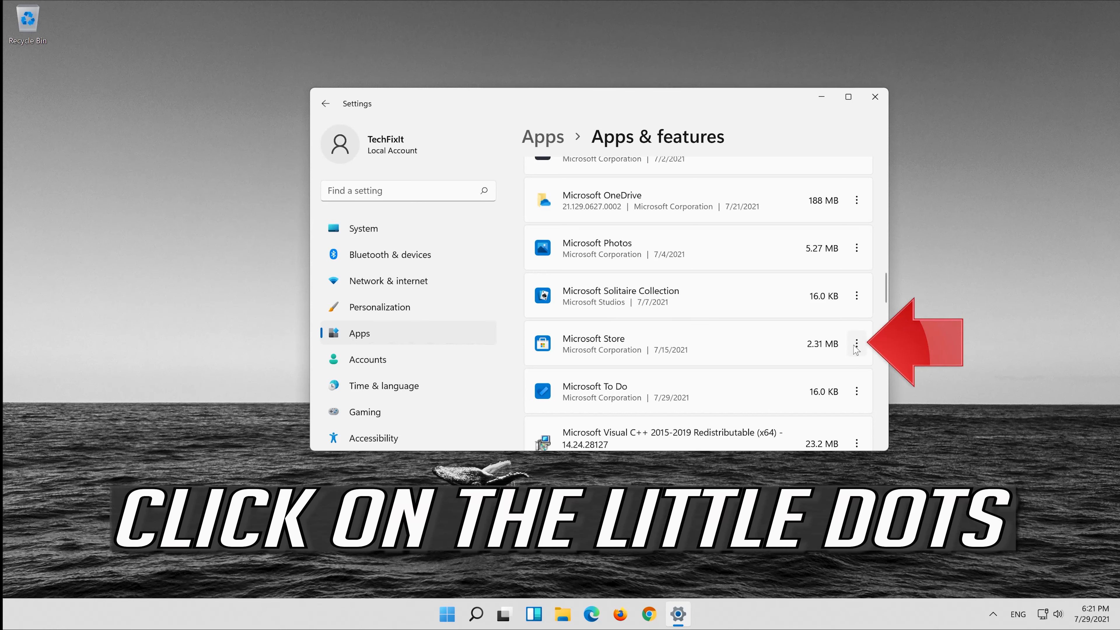
Open Microsoft Store's Advanced options and scroll to the Reset section.
click(856, 343)
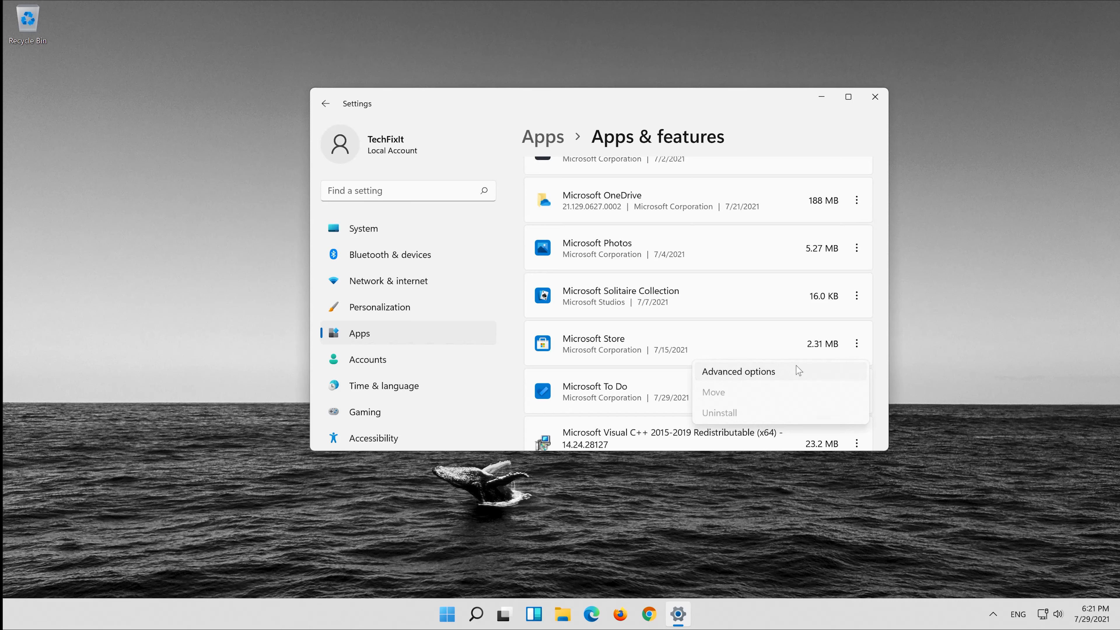
click(739, 371)
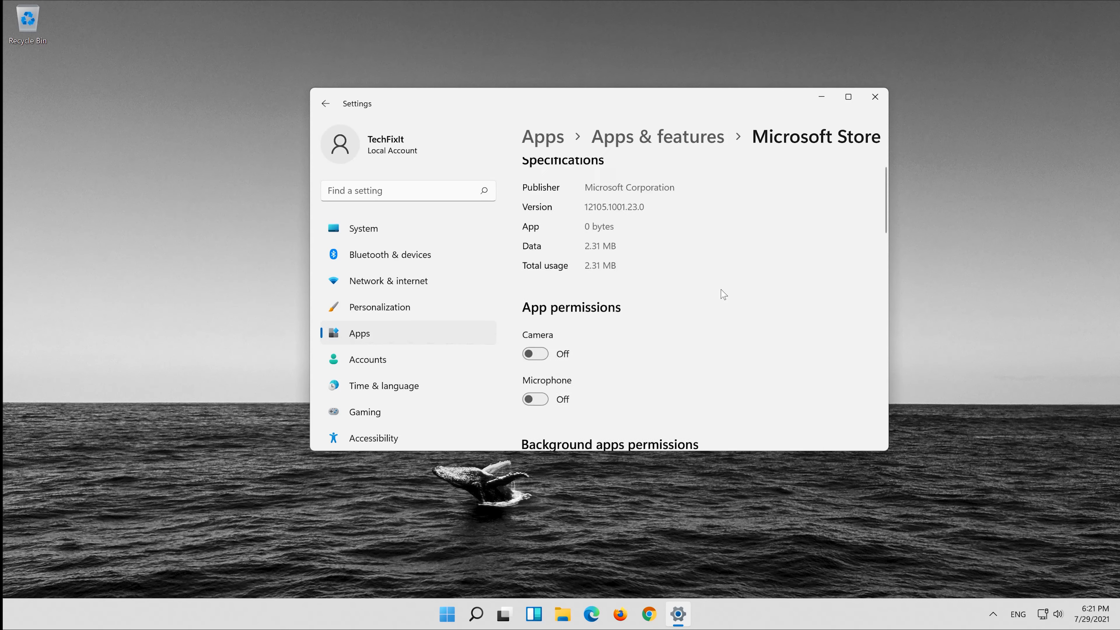
scroll(down, 3)
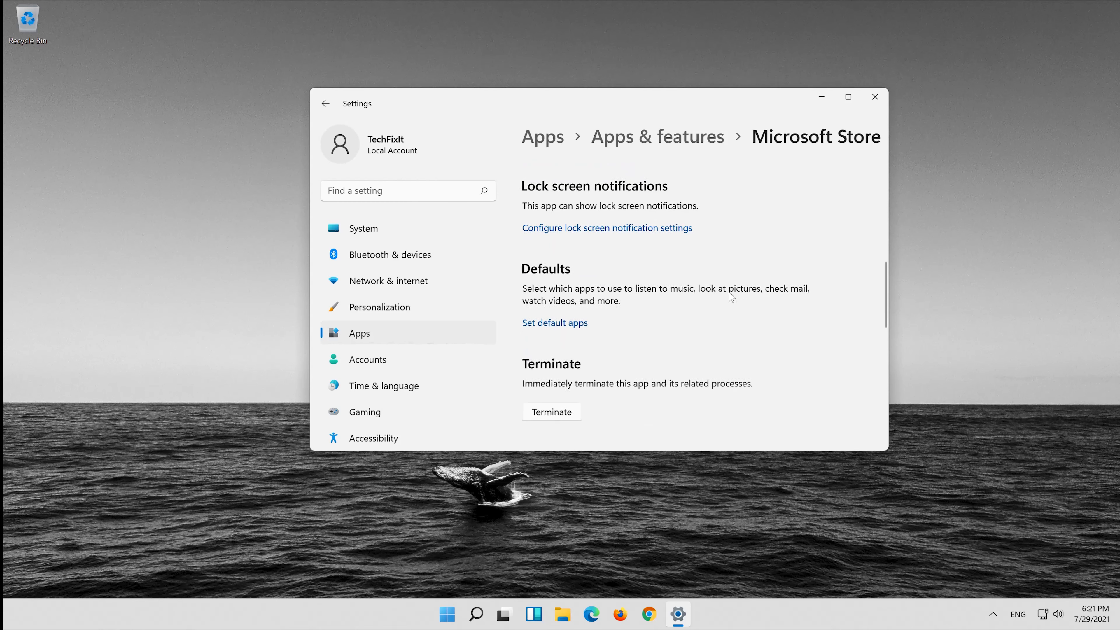
scroll(down, 3)
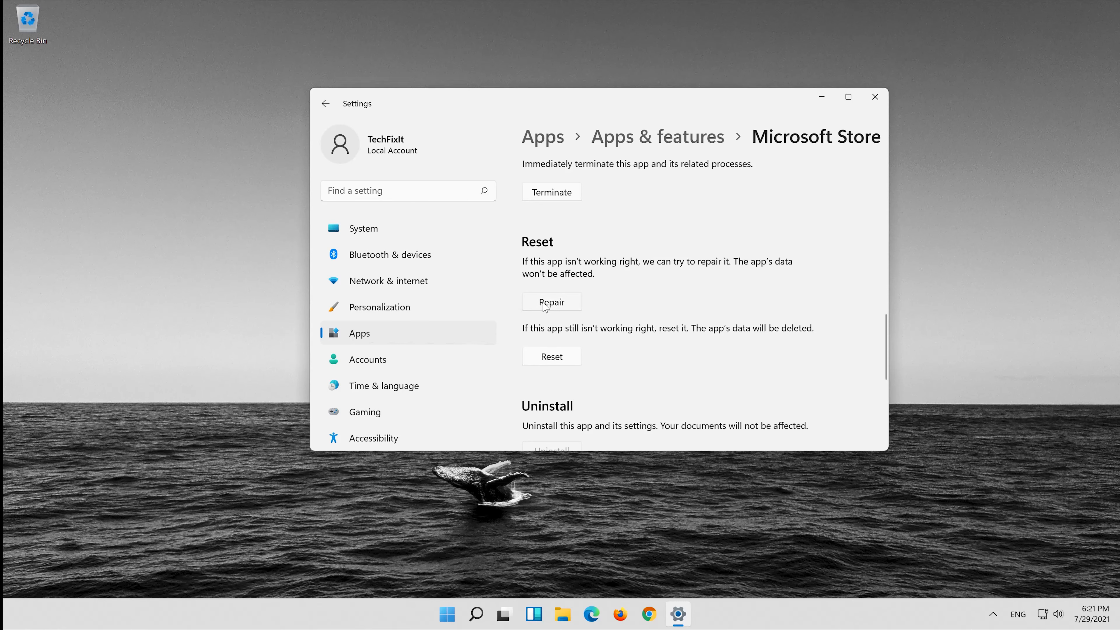
Repair Microsoft Store, then reset it and confirm deleting its app data.
click(552, 302)
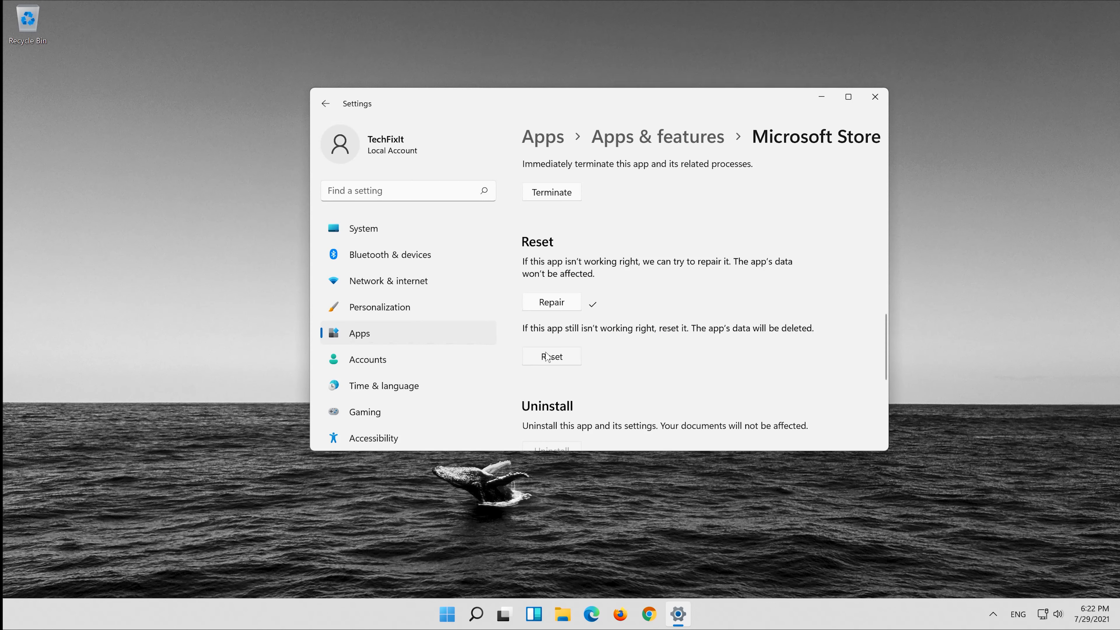
click(552, 355)
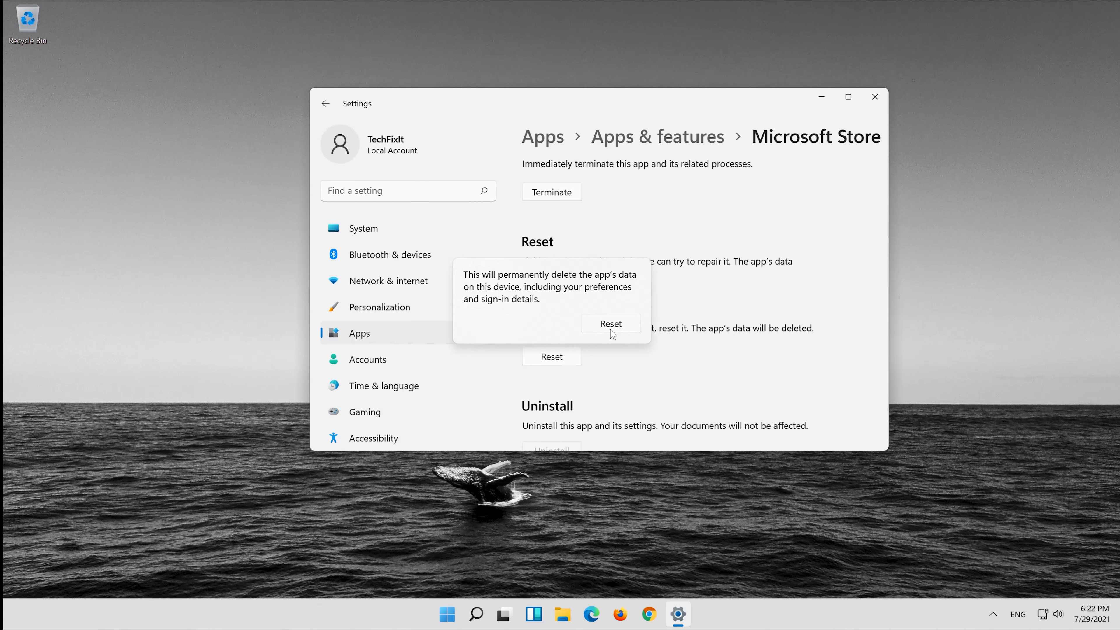
click(610, 323)
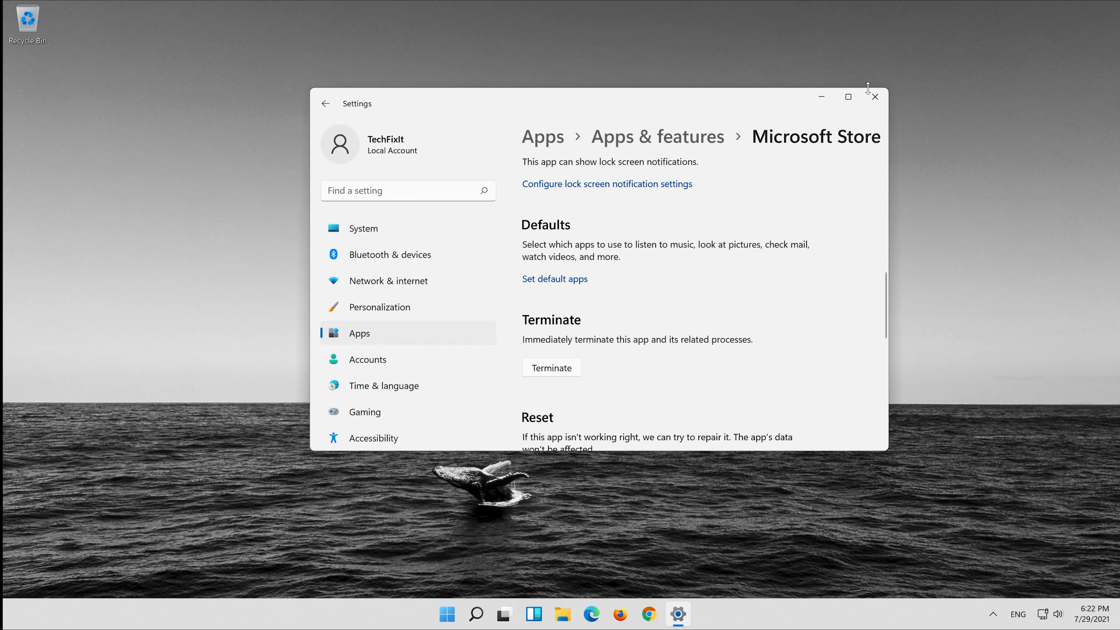
mouse_move(875, 105)
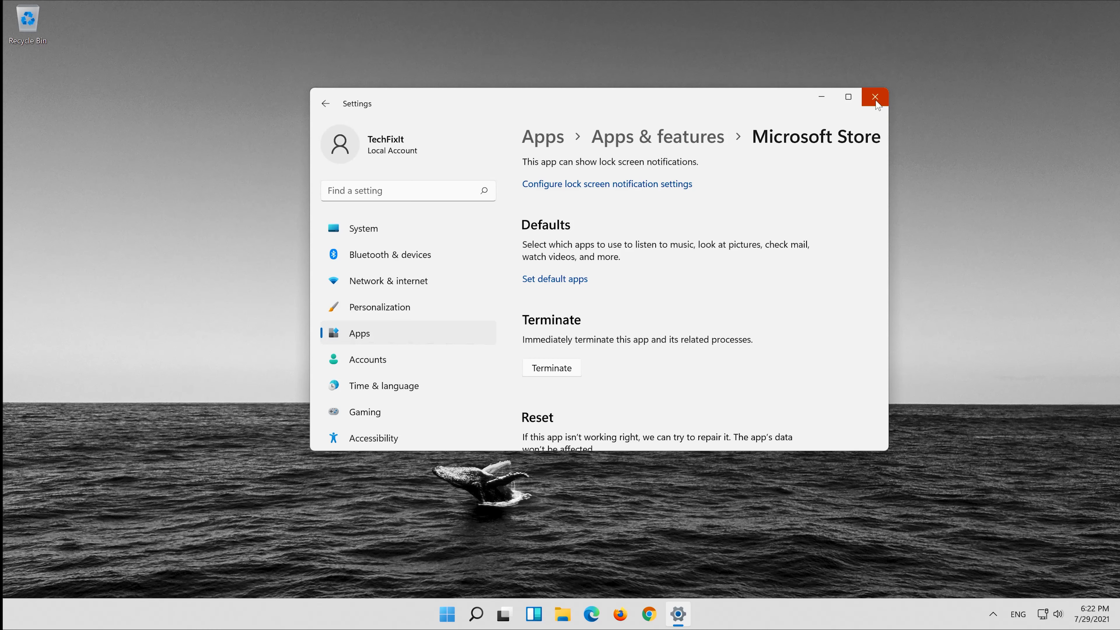
Close Settings and dismiss the Start menu to return to the desktop.
click(875, 97)
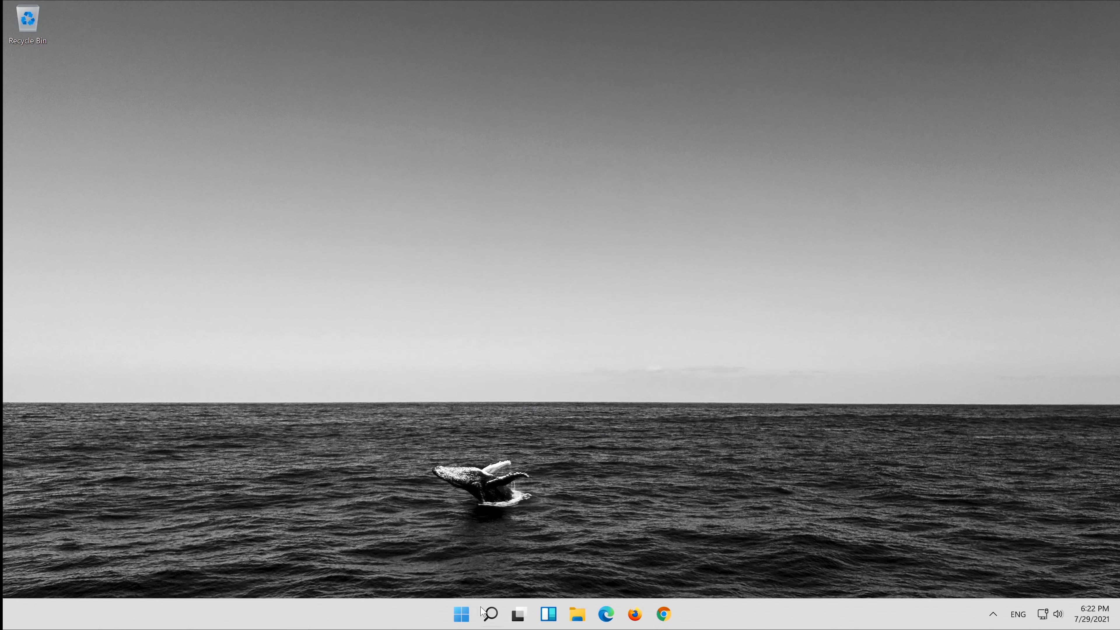
click(459, 614)
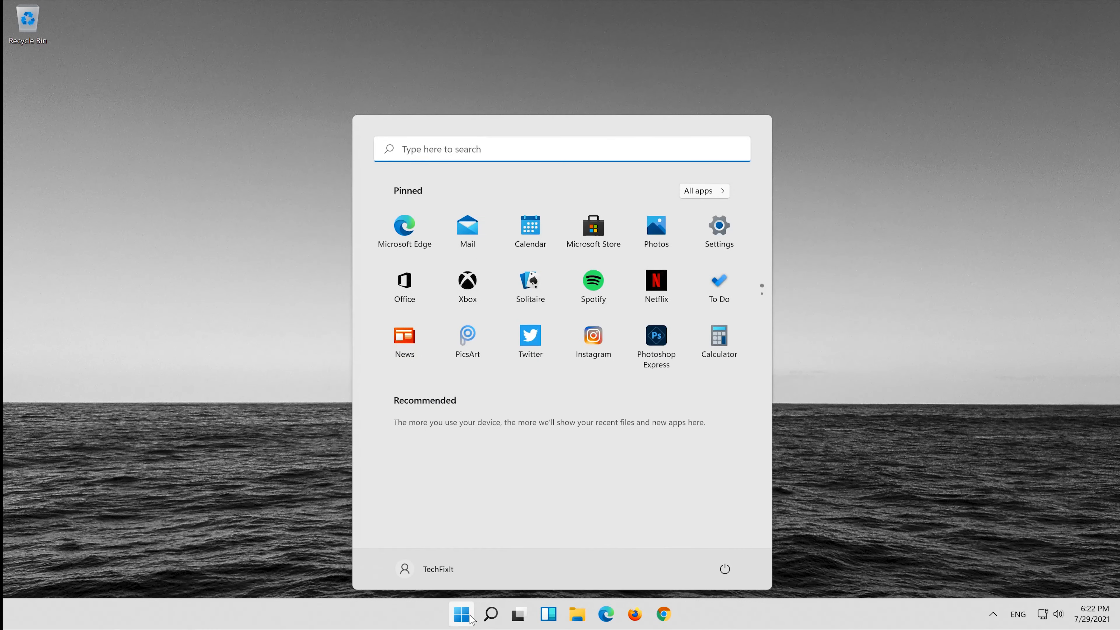
click(462, 614)
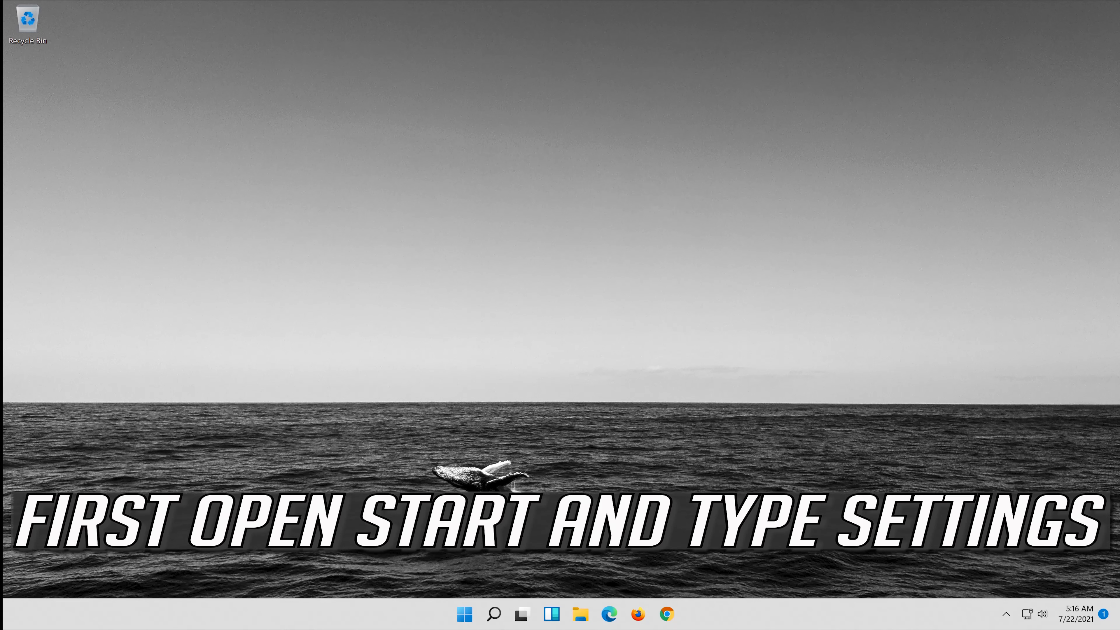
Search Start for 'settings' again and relaunch the Settings app.
click(462, 615)
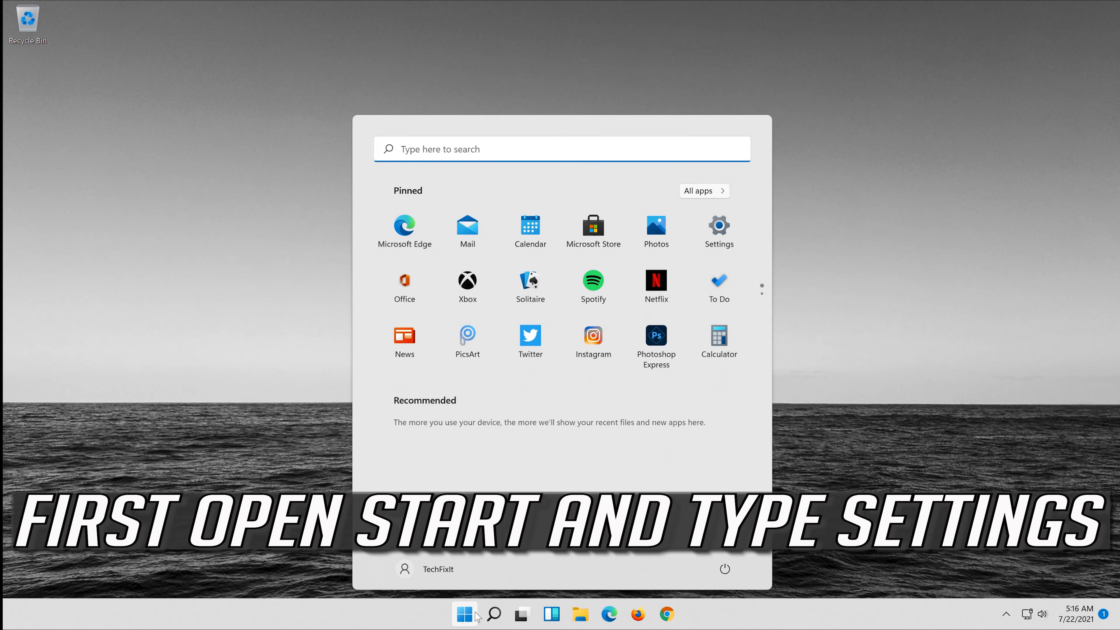
text(s)
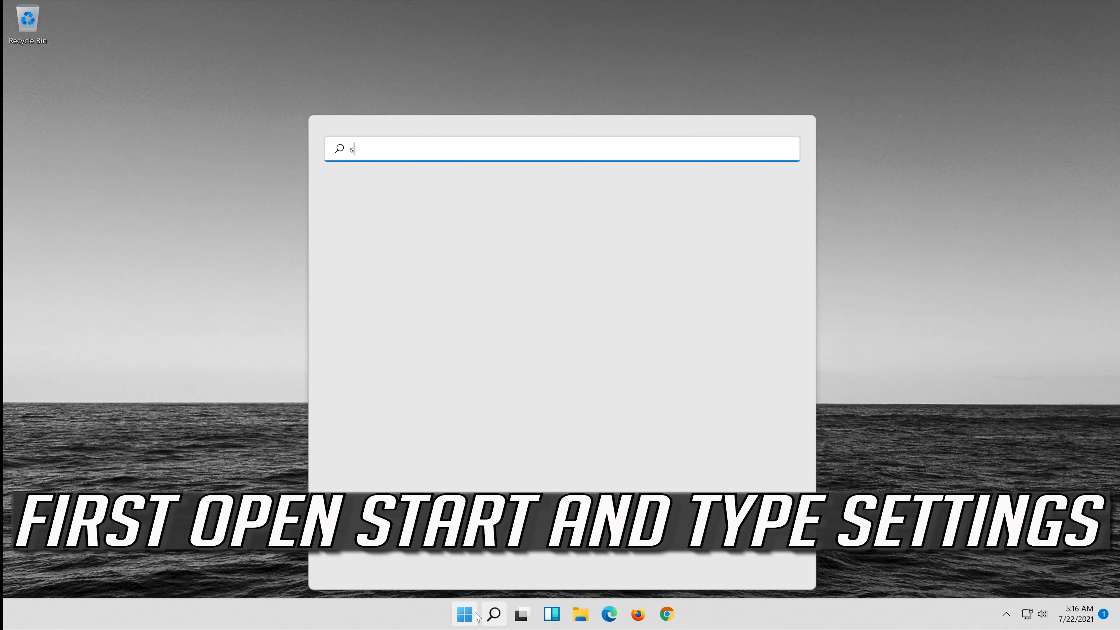
text(ettings)
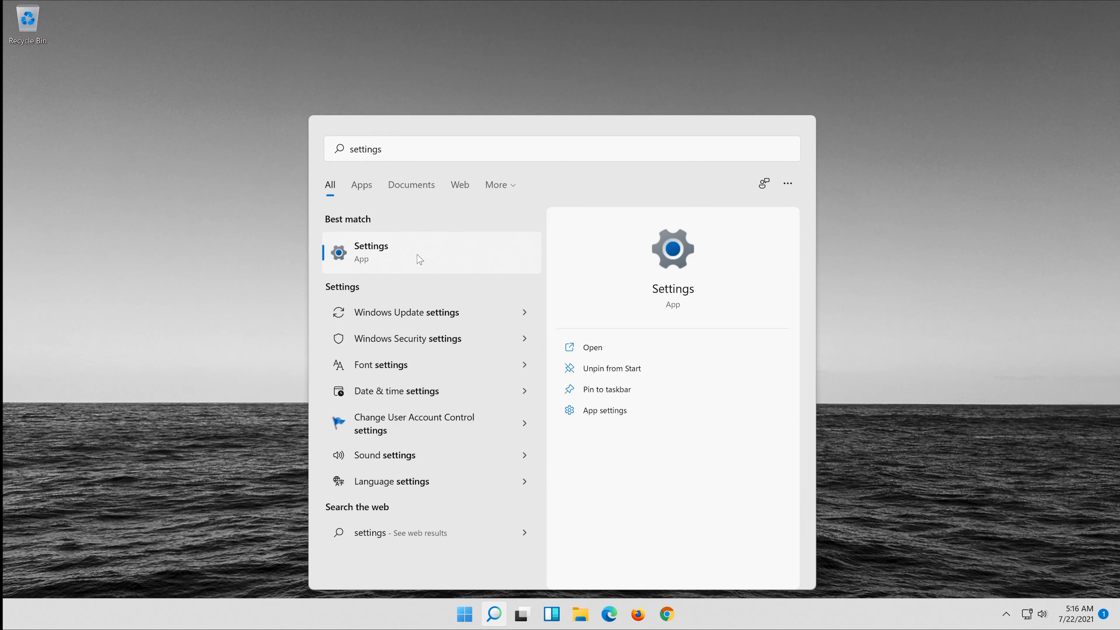
click(371, 253)
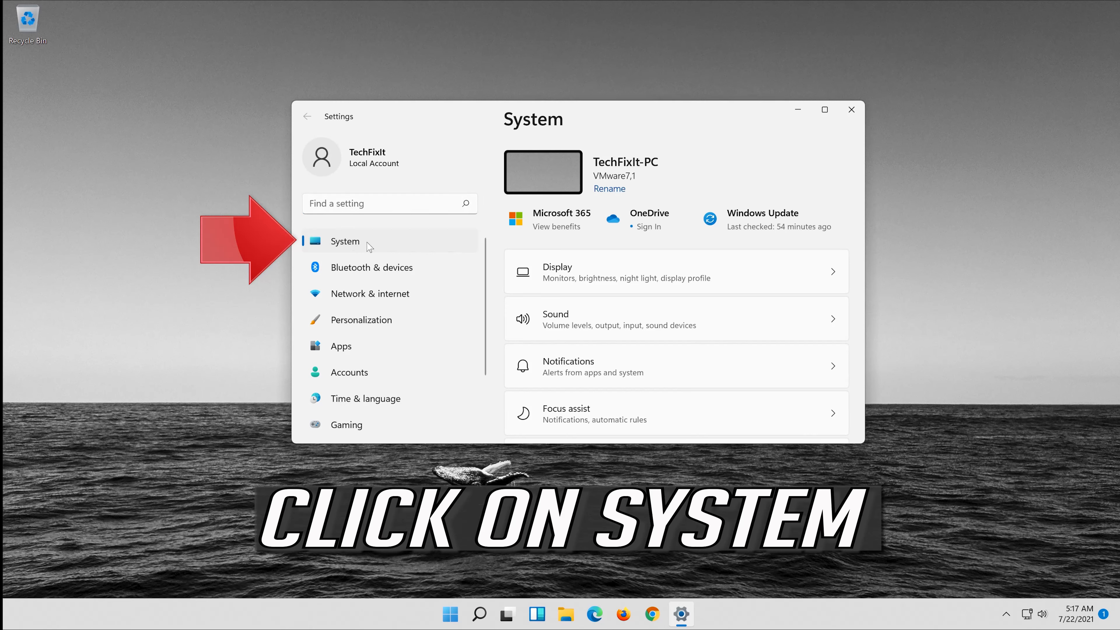
Scroll the System page down to the Troubleshoot entry.
scroll(down, 3)
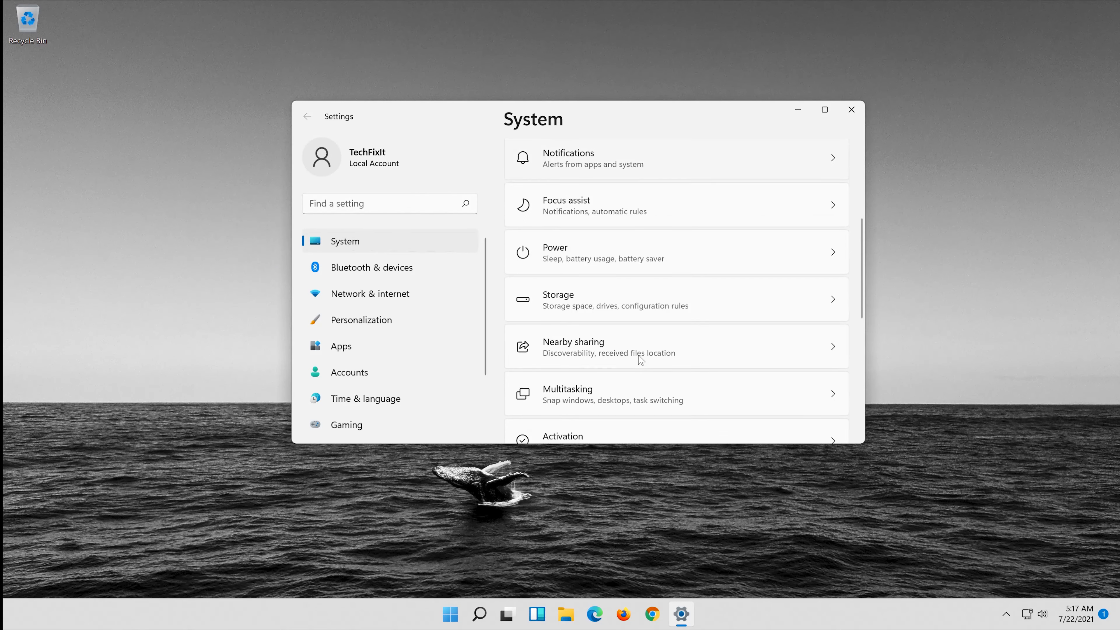
scroll(down, 3)
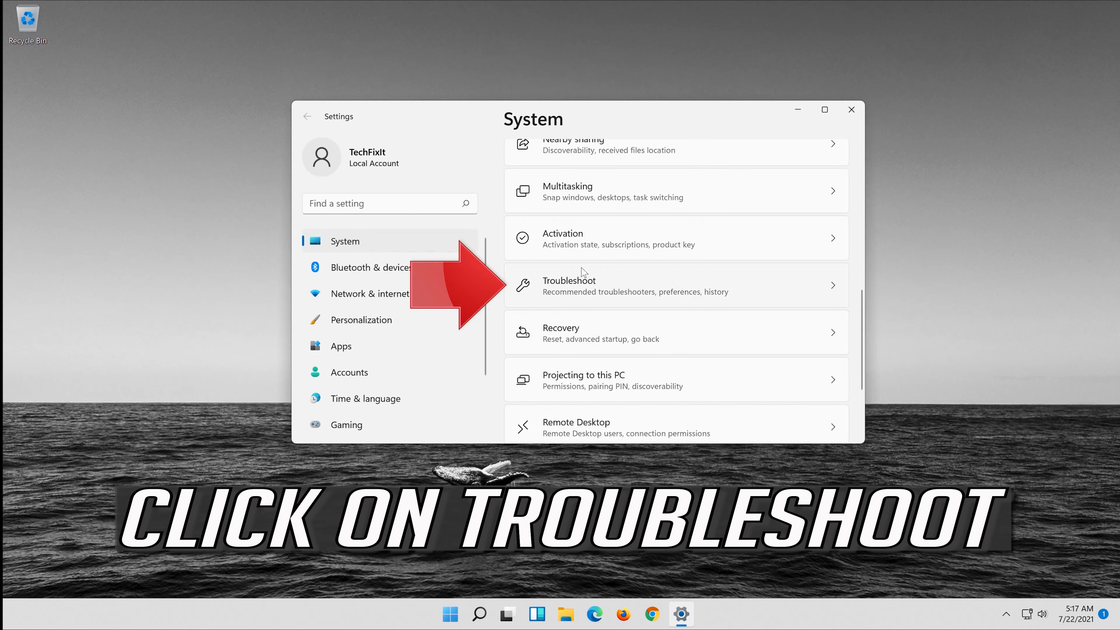
mouse_move(608, 291)
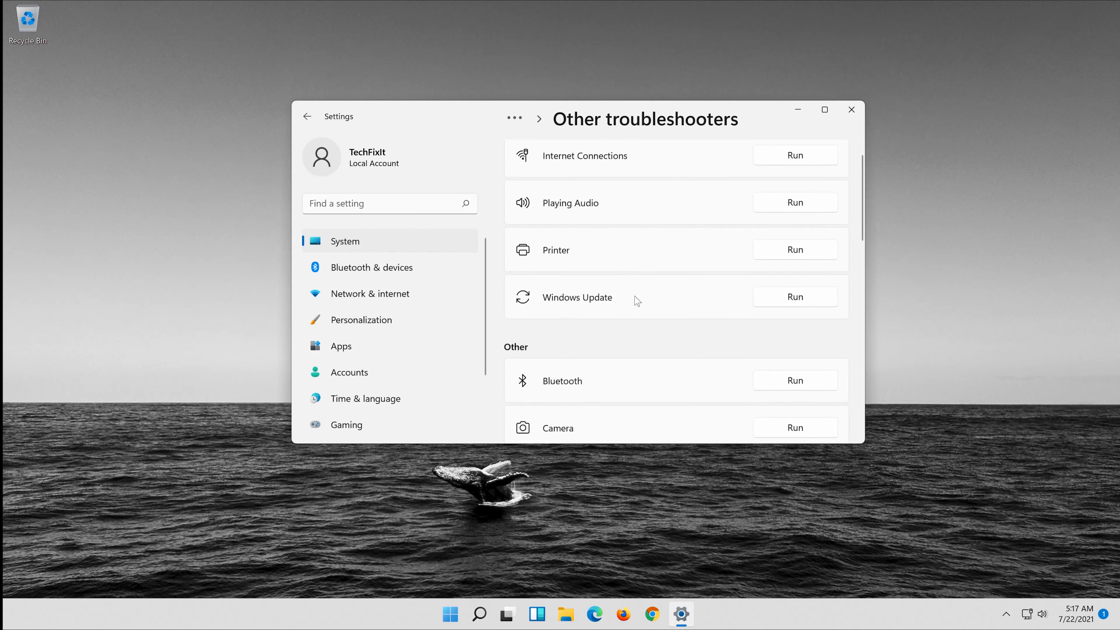
Run the Windows Store Apps troubleshooter, then search Start for 'wsreset'.
scroll(down, 3)
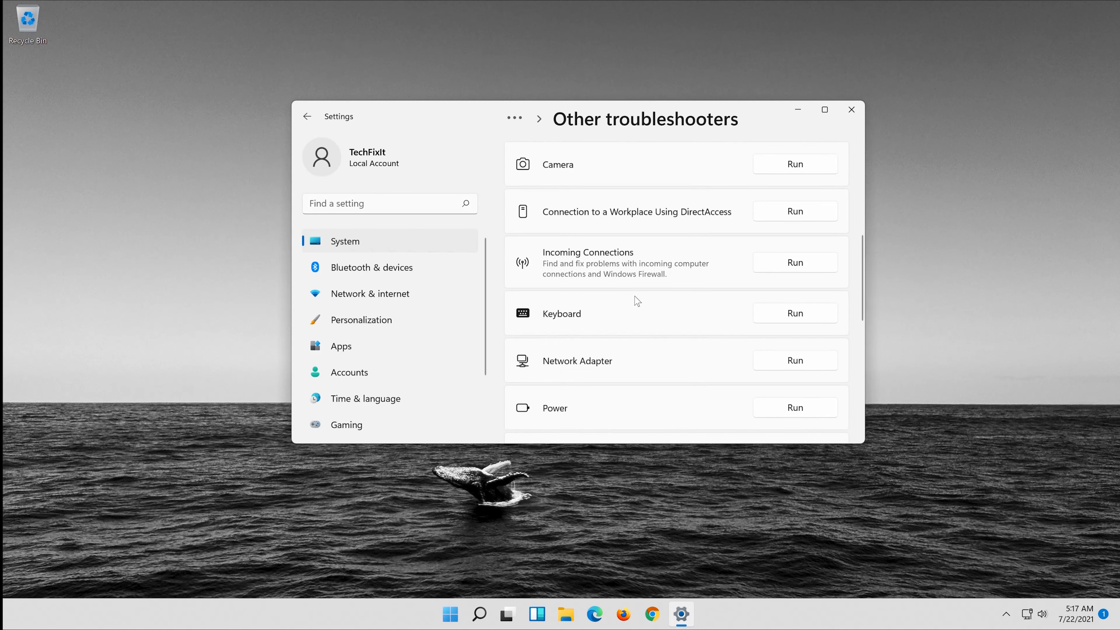
scroll(down, 3)
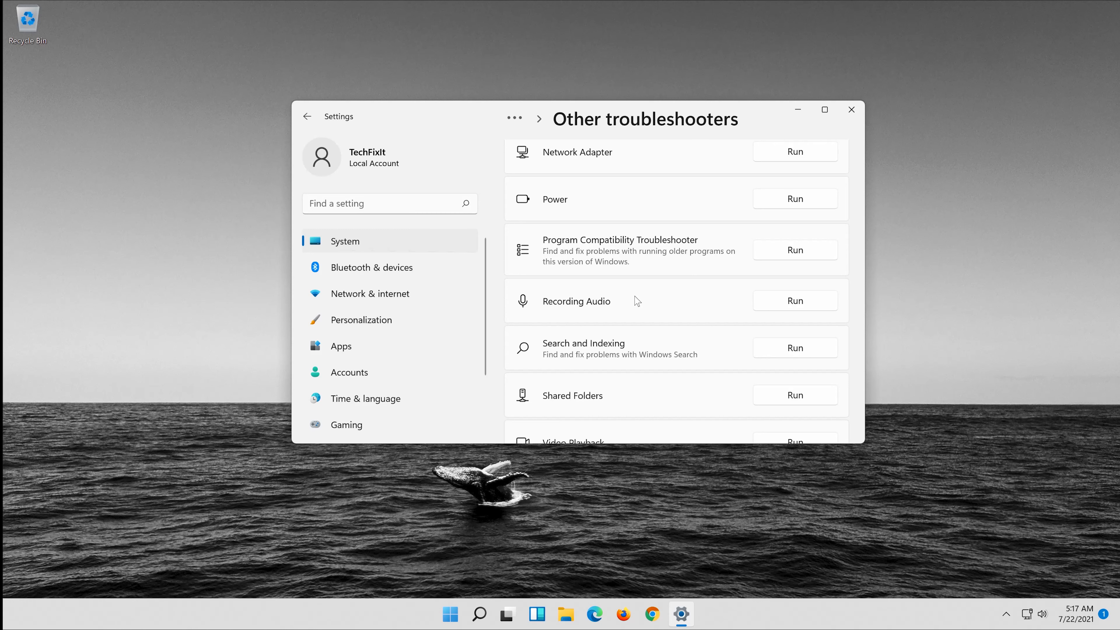
scroll(down, 3)
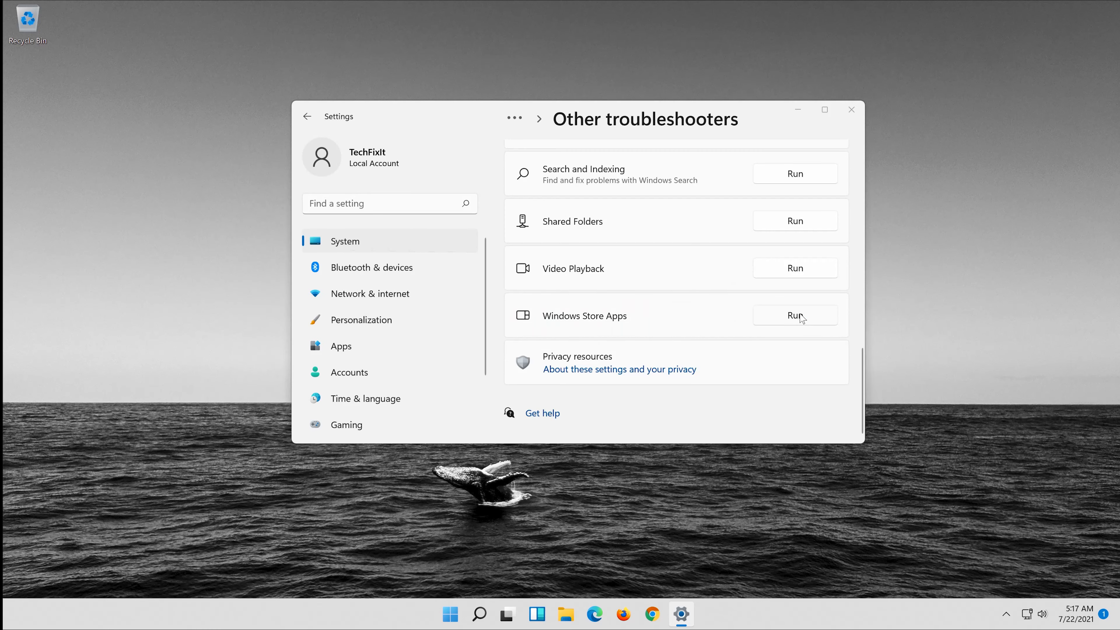
click(796, 315)
text(w)
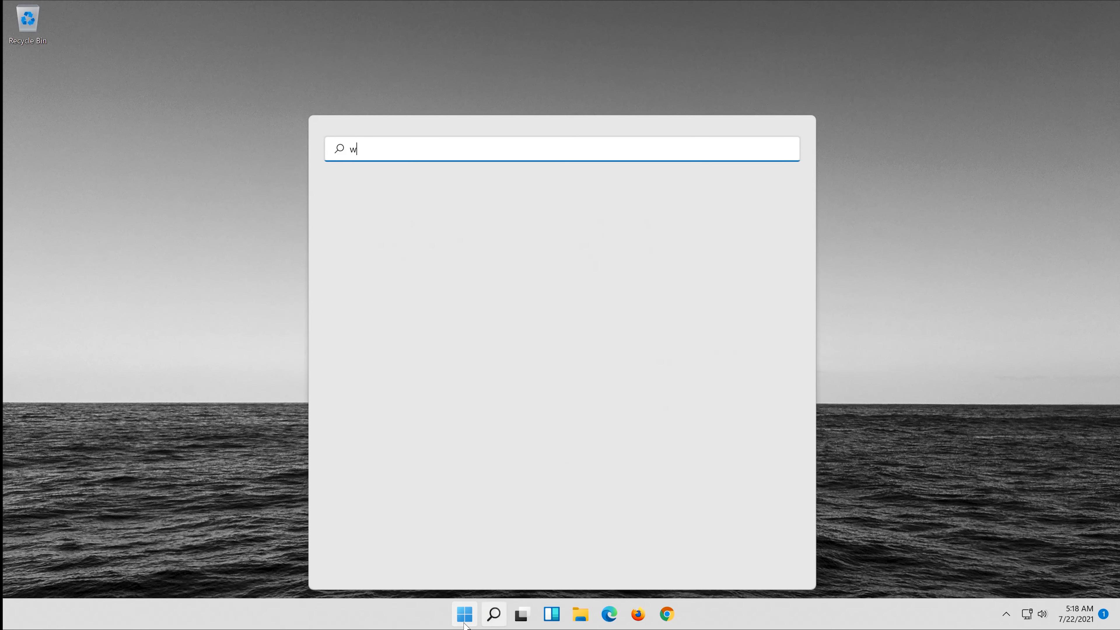
text(sreset)
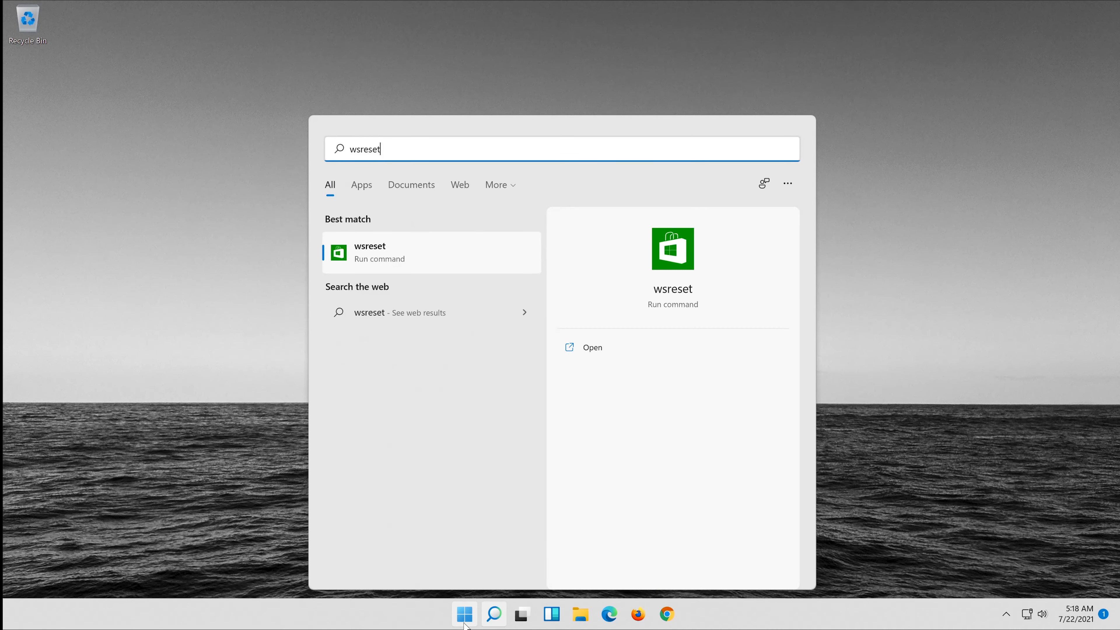